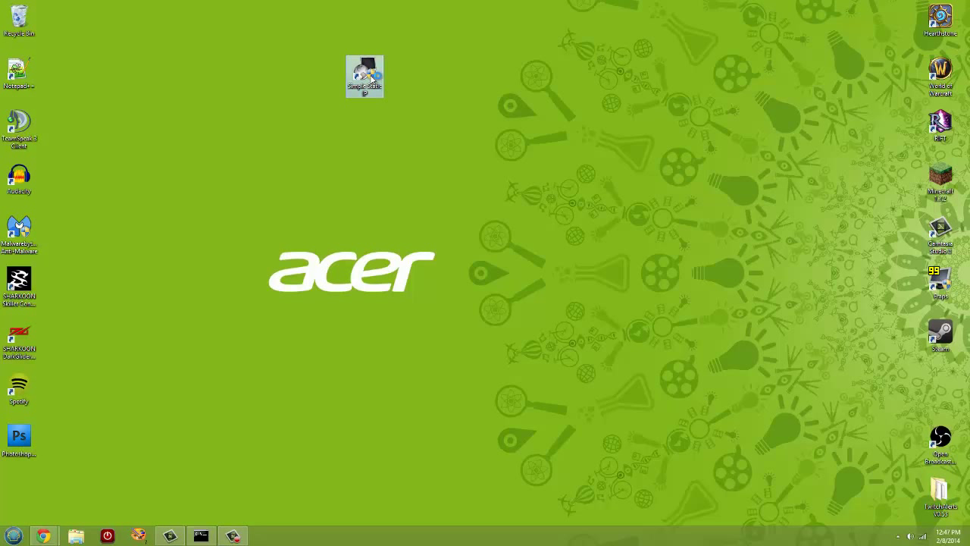
# Launch Simple Static IP from its desktop shortcut to see the proposed IP 192.168.0.211
pyautogui.doubleClick(365, 72)
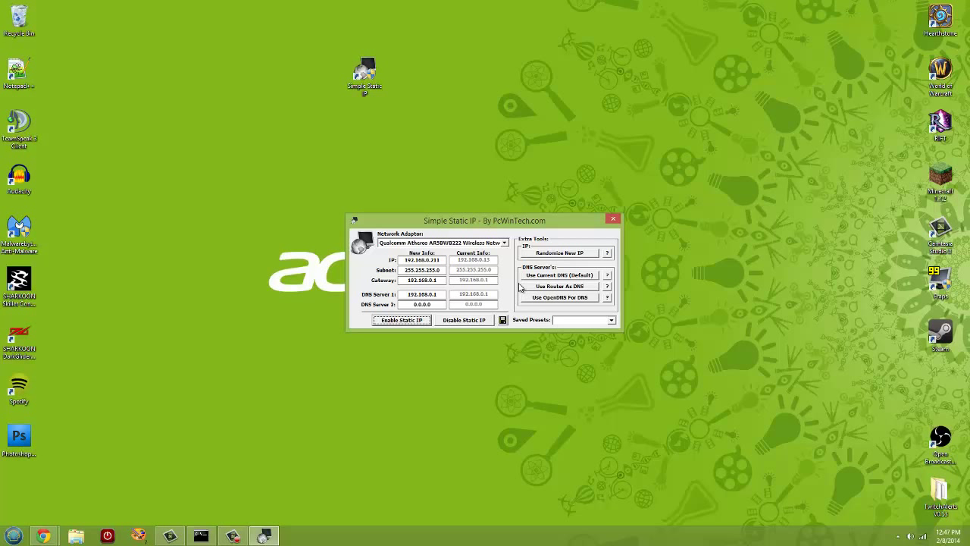
pyautogui.moveTo(519, 287)
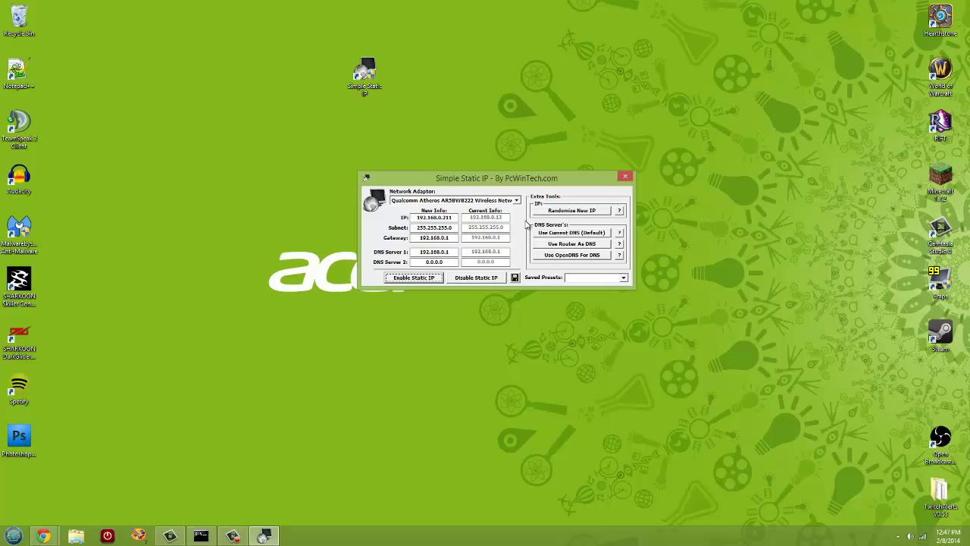
pyautogui.moveTo(514, 238)
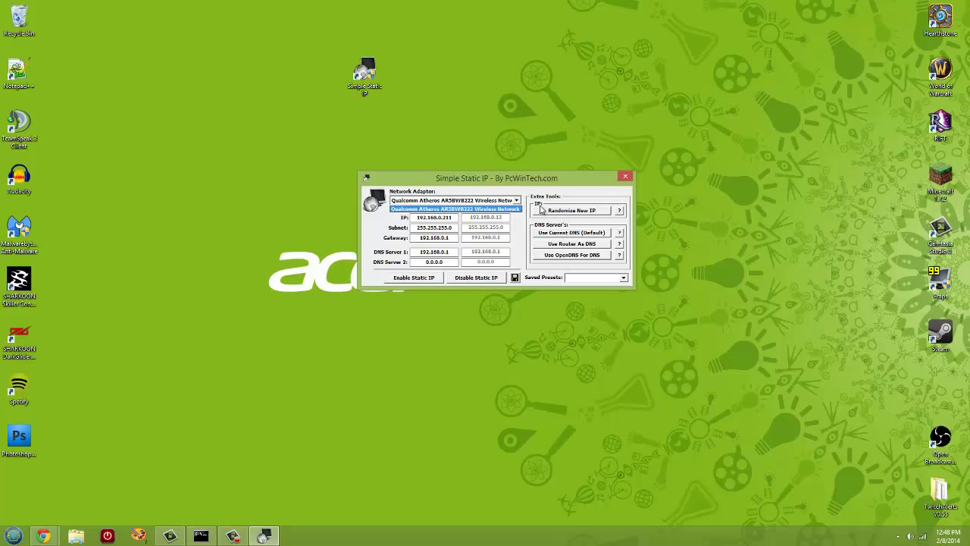
pyautogui.moveTo(474, 217)
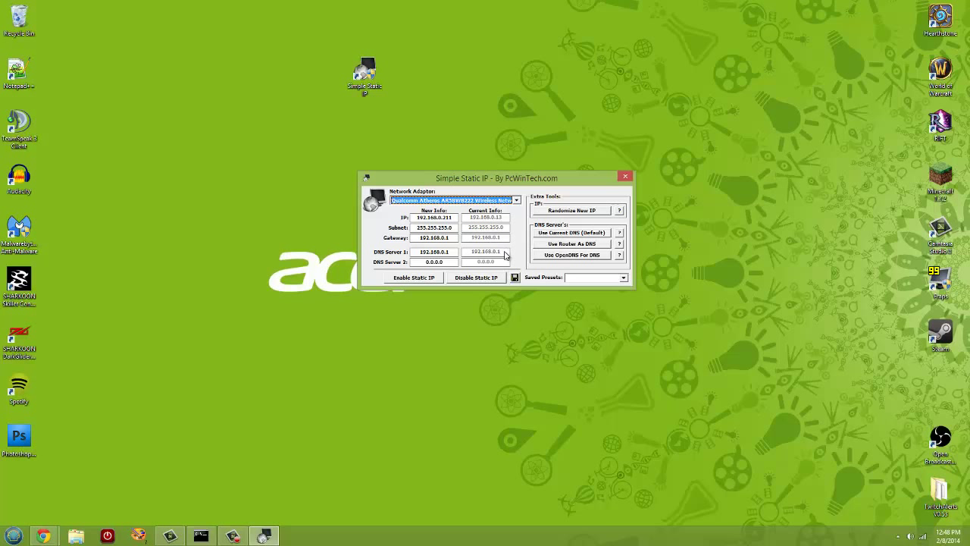
pyautogui.moveTo(492, 225)
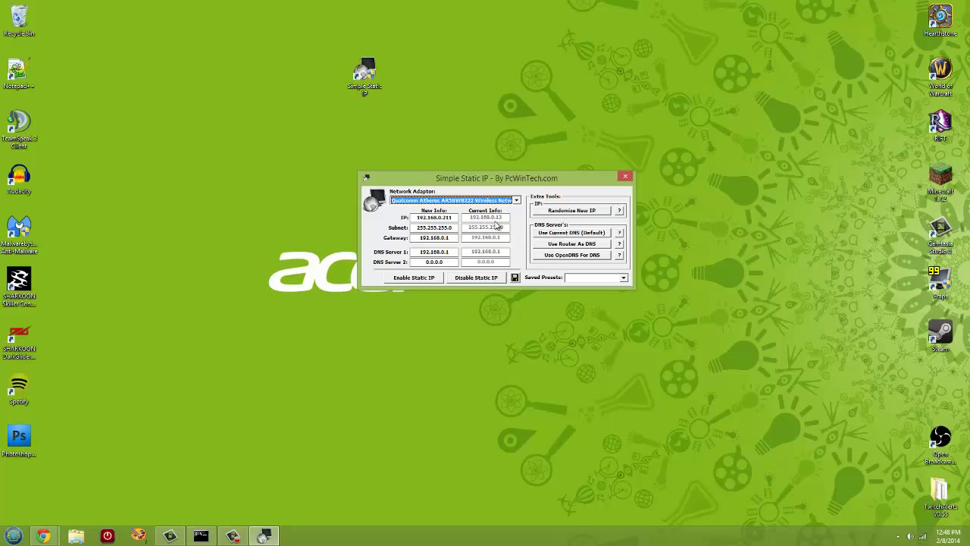
pyautogui.moveTo(491, 224)
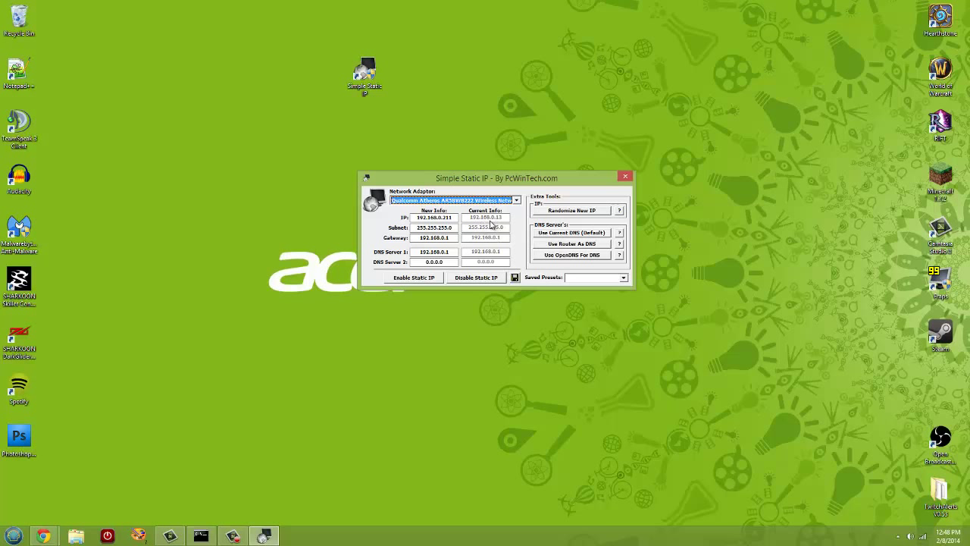
pyautogui.moveTo(487, 228)
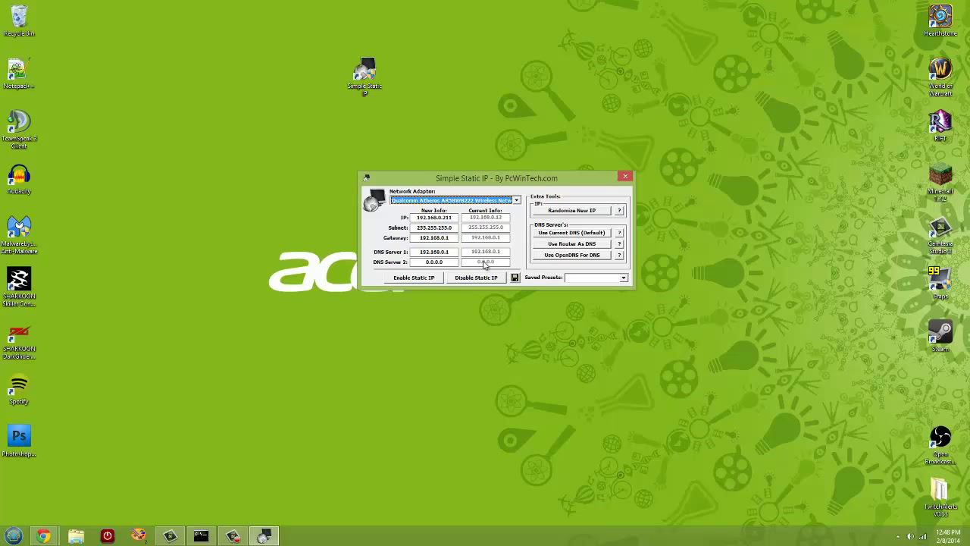
# Check the Saved Presets list and read the Randomize New IP help
pyautogui.click(597, 278)
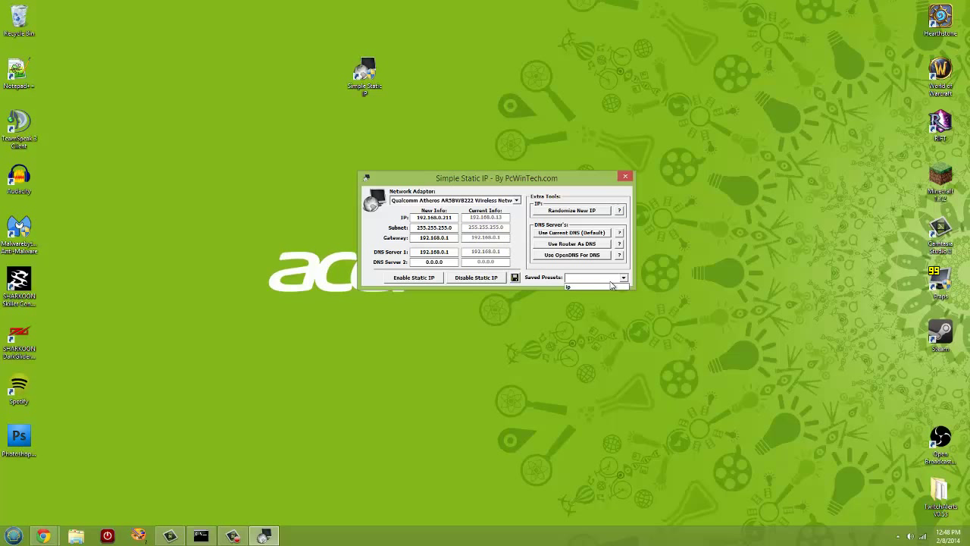
pyautogui.click(595, 277)
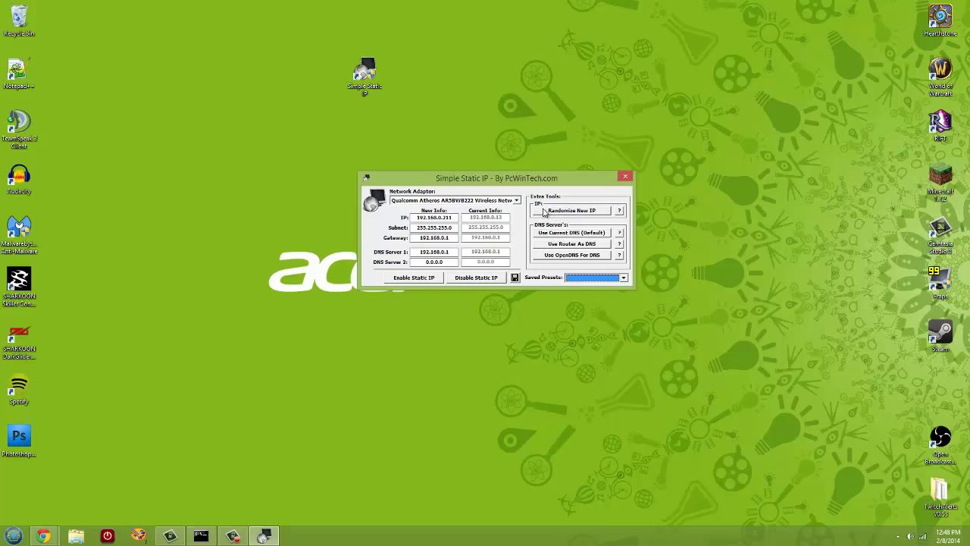
pyautogui.click(619, 210)
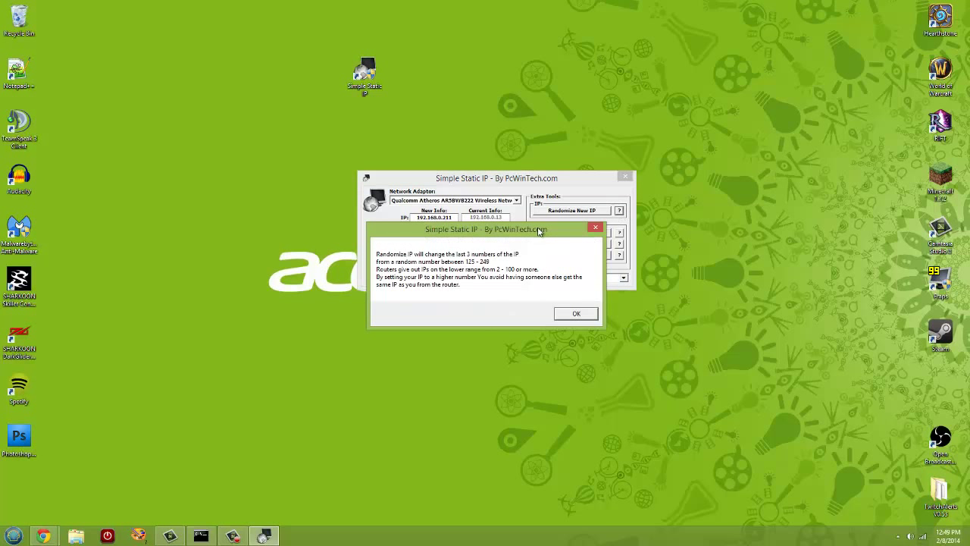
pyautogui.moveTo(597, 228)
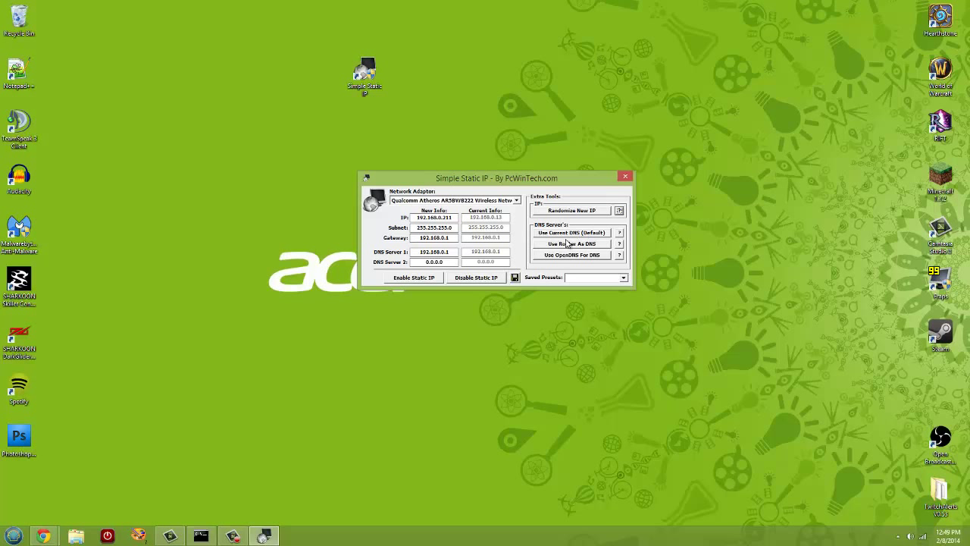
pyautogui.moveTo(579, 256)
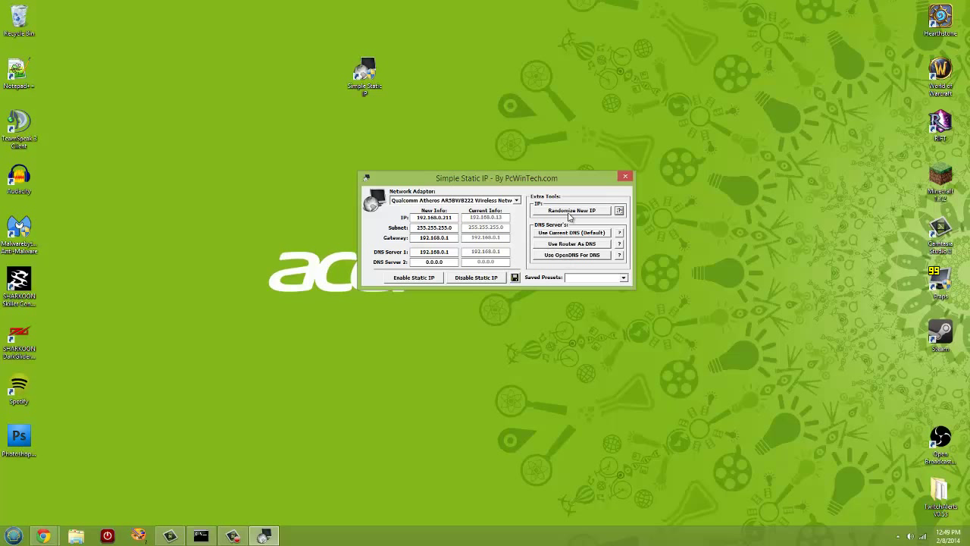
pyautogui.moveTo(573, 223)
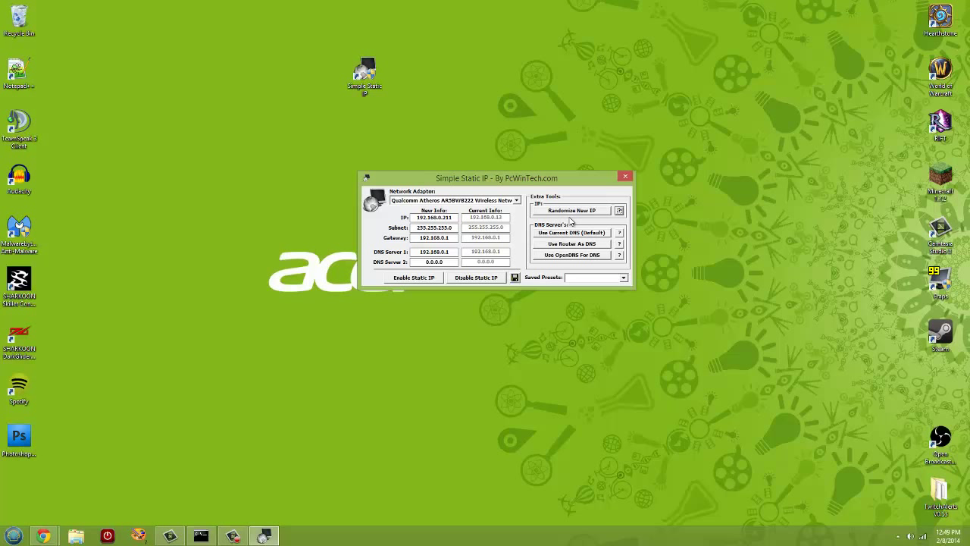
pyautogui.moveTo(573, 215)
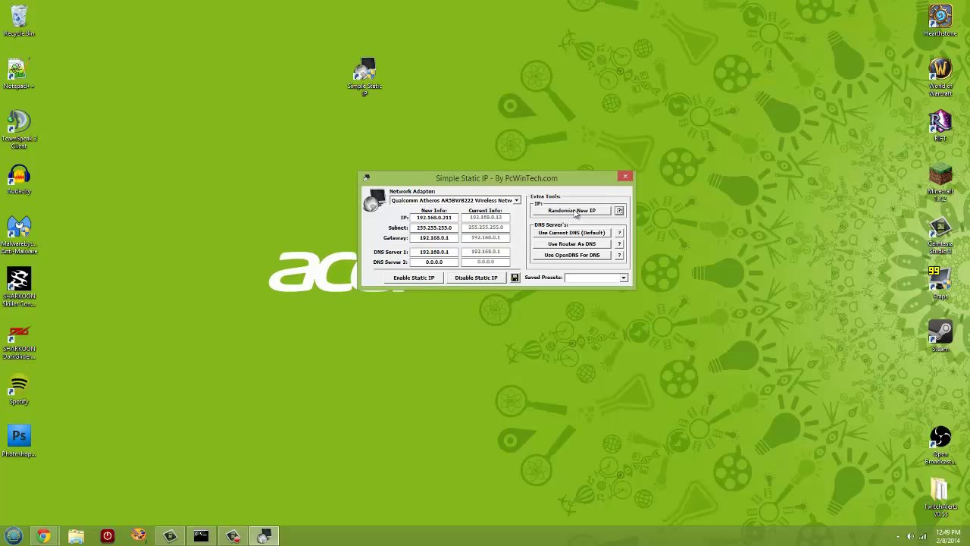
# Randomize the new IP six times, ending at 192.168.0.208
pyautogui.click(571, 210)
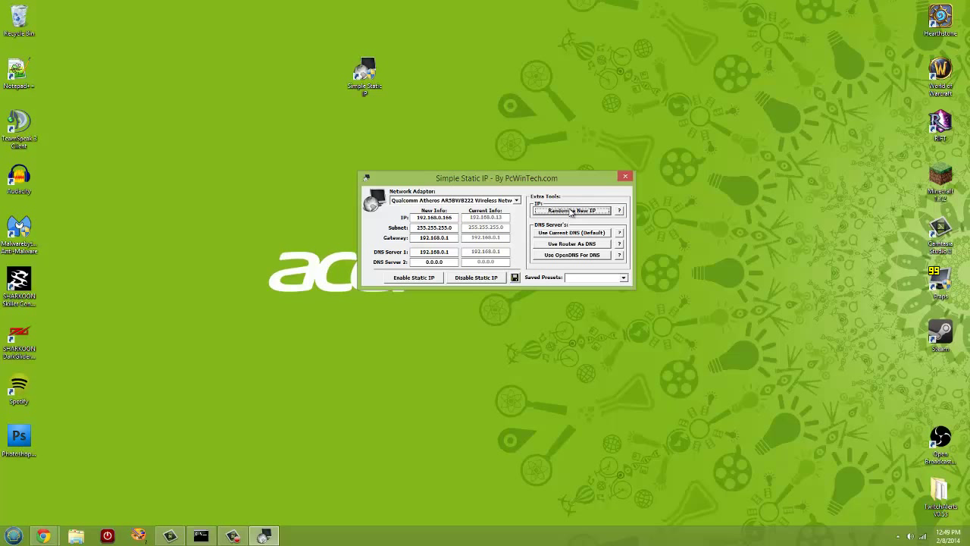
pyautogui.click(569, 210)
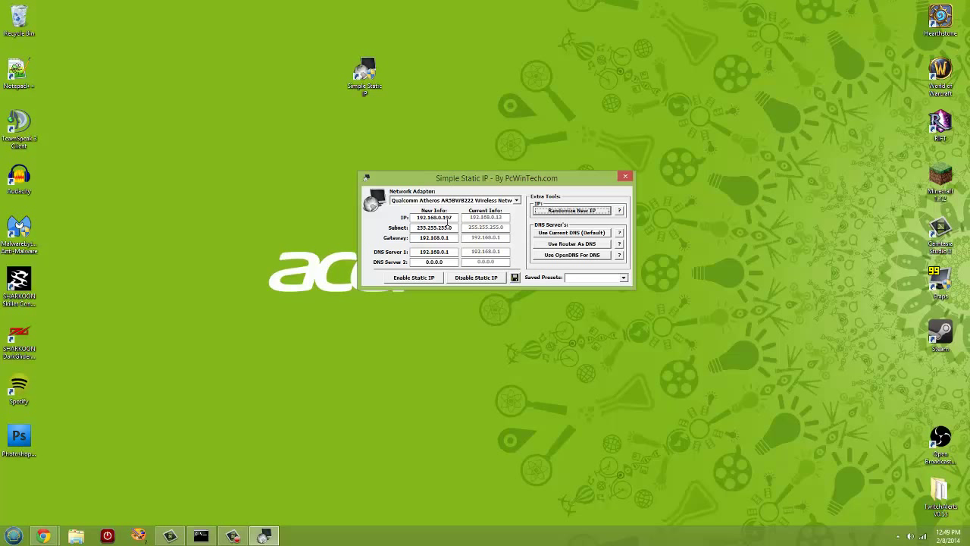
pyautogui.click(572, 210)
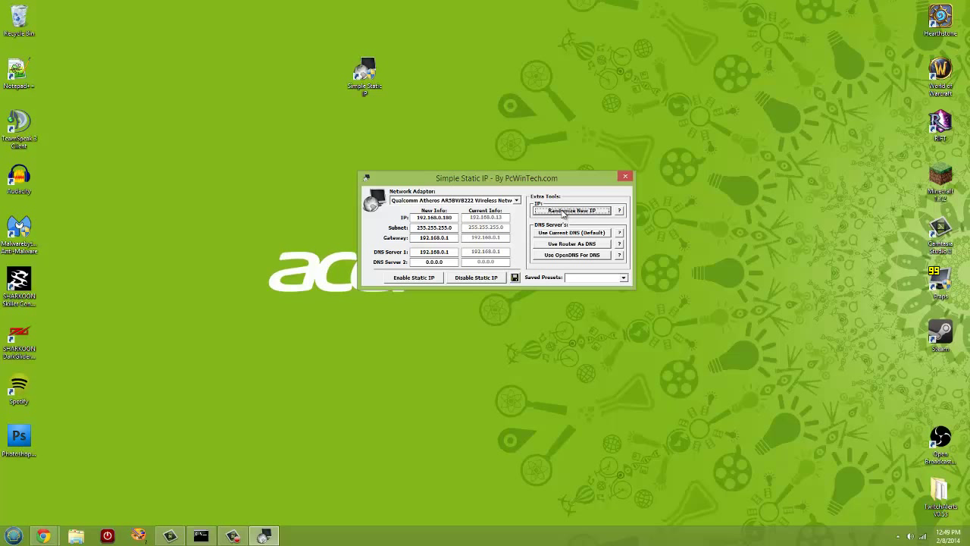
pyautogui.click(571, 210)
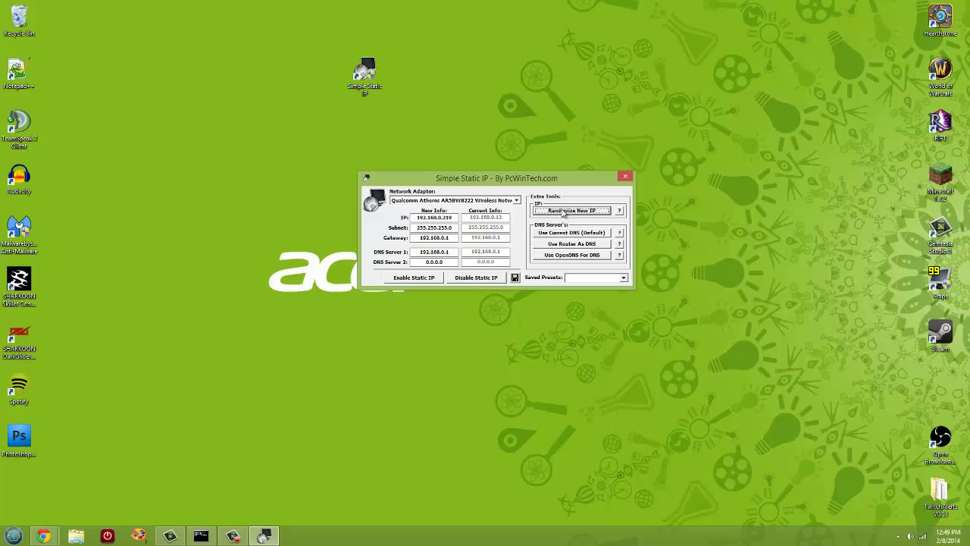
pyautogui.click(570, 210)
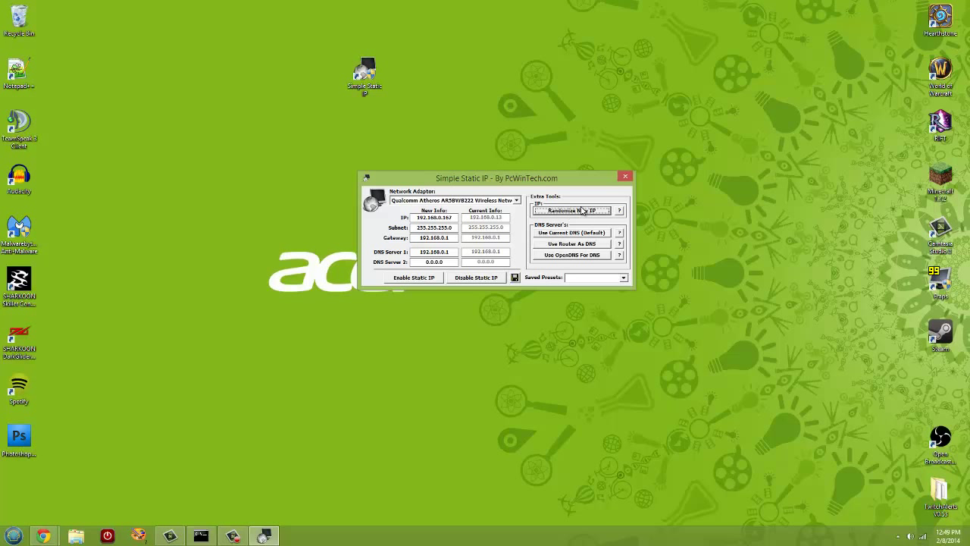
pyautogui.click(572, 210)
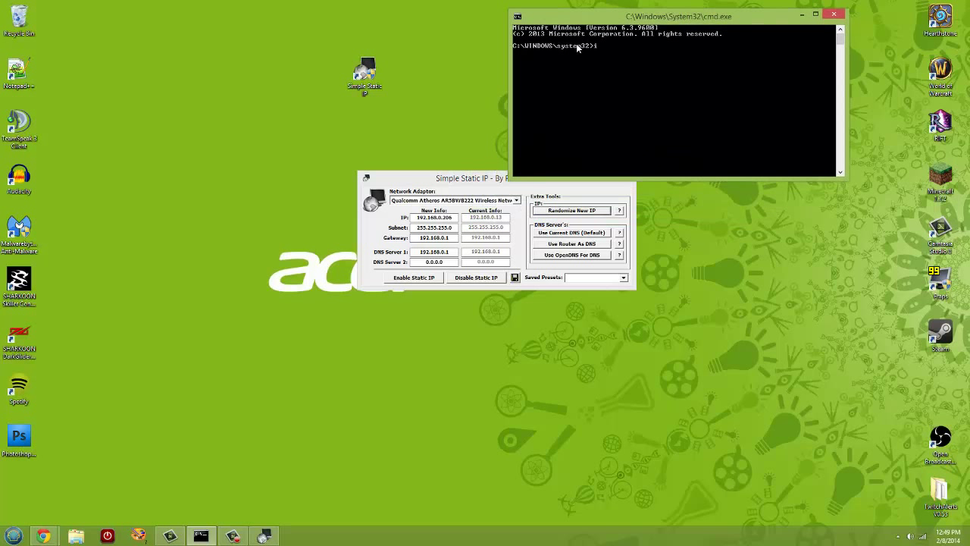
# Run ipconfig to show IPv4 address 192.168.0.13 and default gateway 192.168.0.1
pyautogui.write('ipconfig')
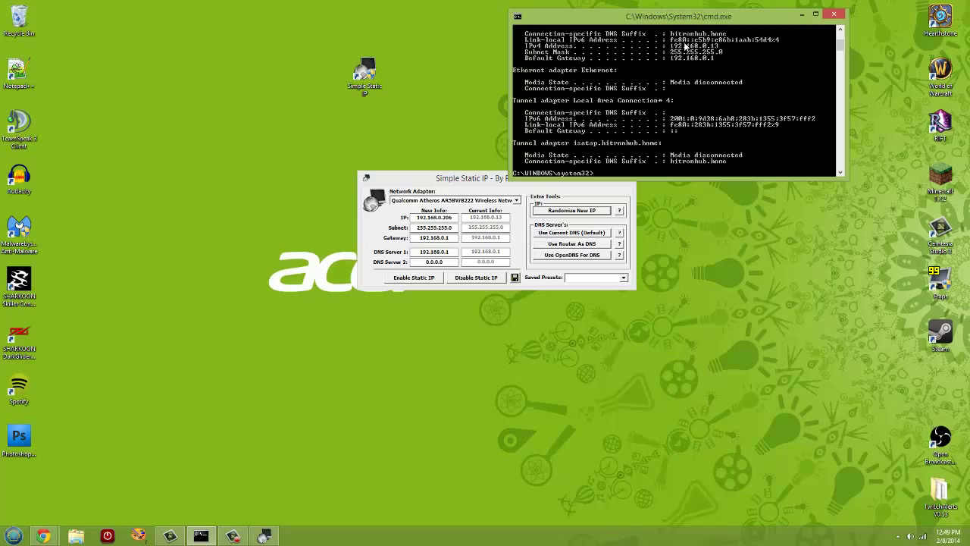
pyautogui.moveTo(702, 50)
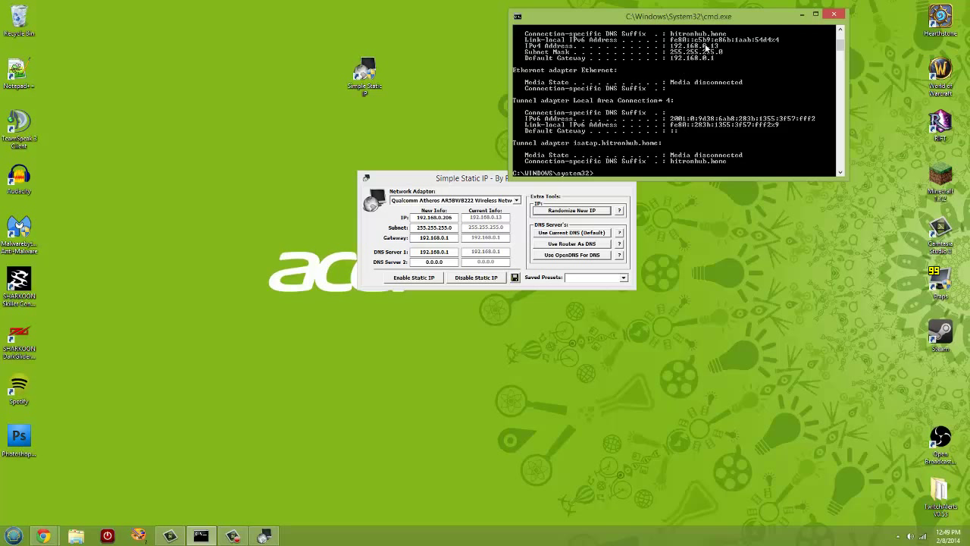
pyautogui.moveTo(488, 182)
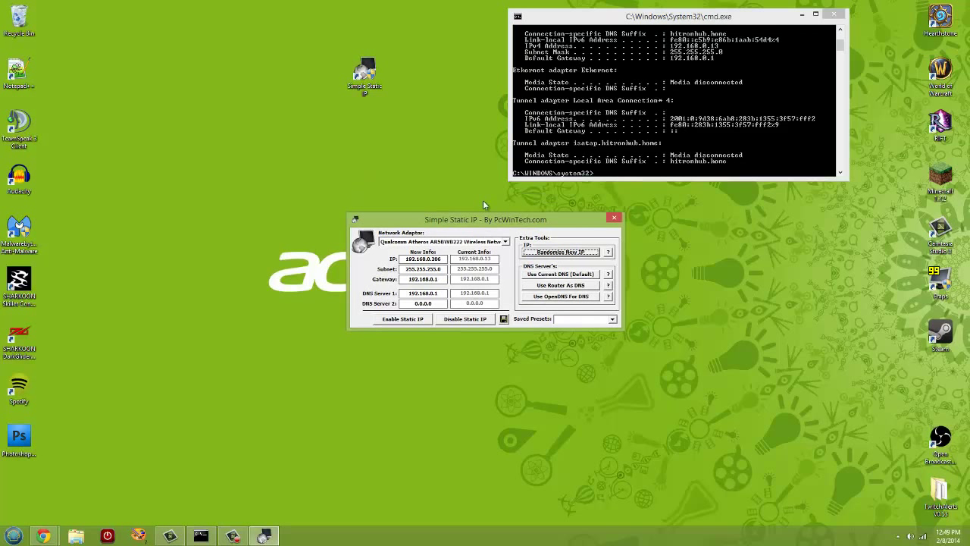
pyautogui.moveTo(495, 174)
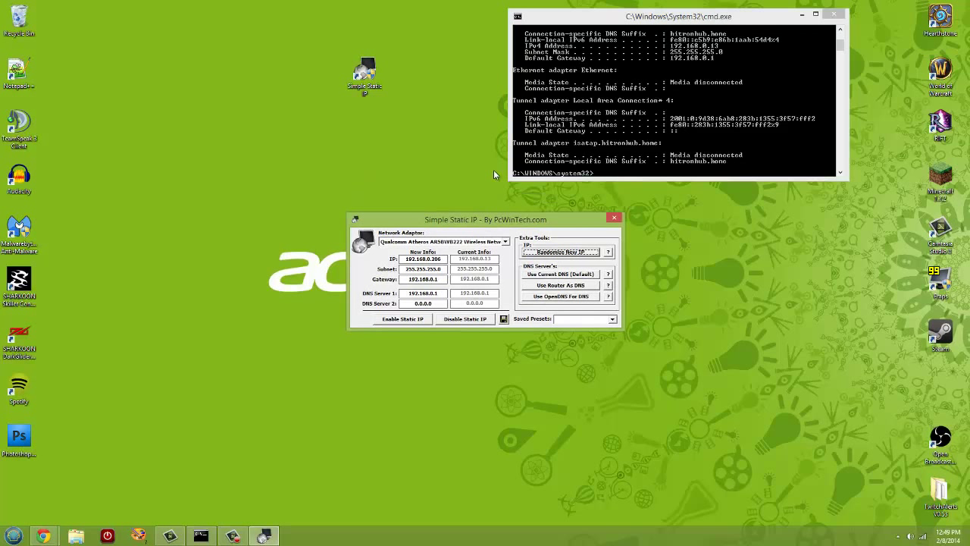
# Enable static IP 192.168.0.206, dismiss the Done! message, and rerun ipconfig to confirm
pyautogui.click(402, 318)
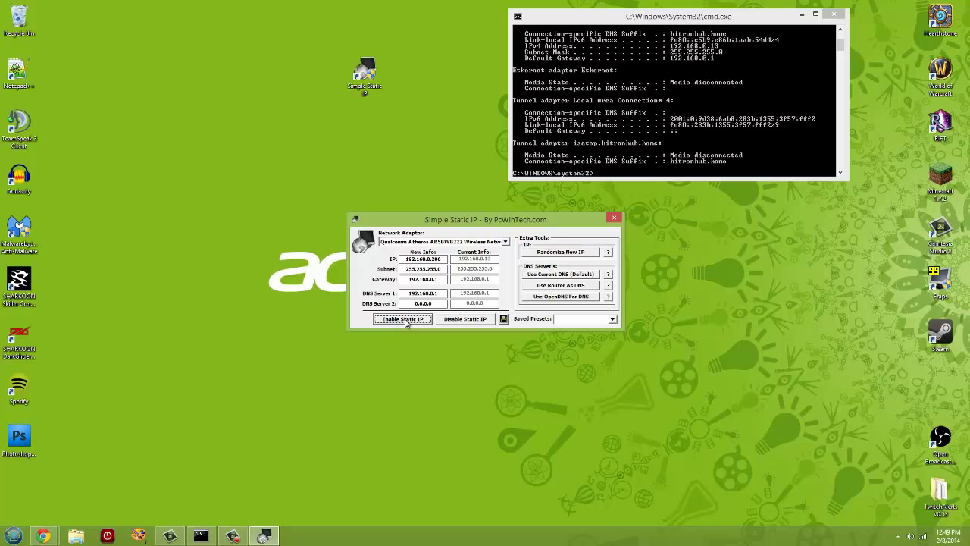
pyautogui.click(402, 319)
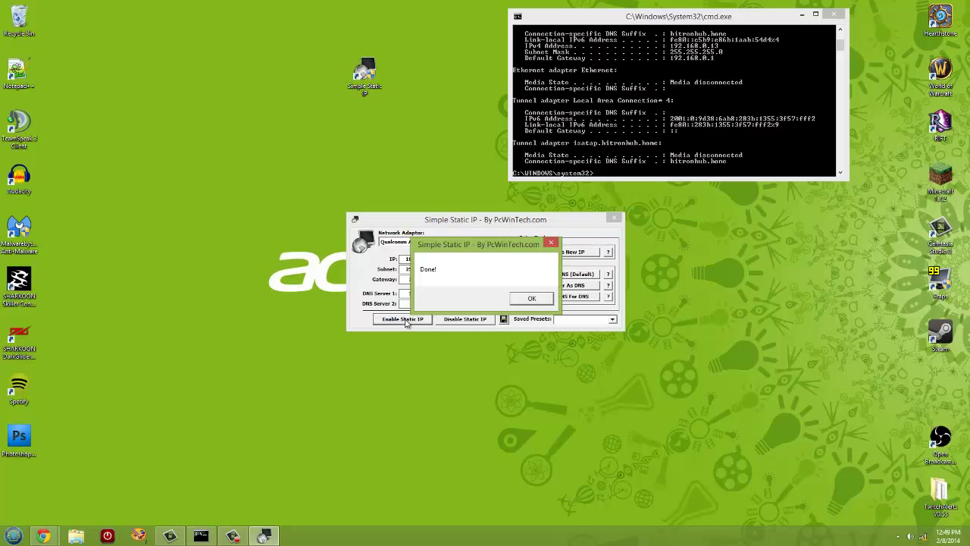
pyautogui.click(530, 297)
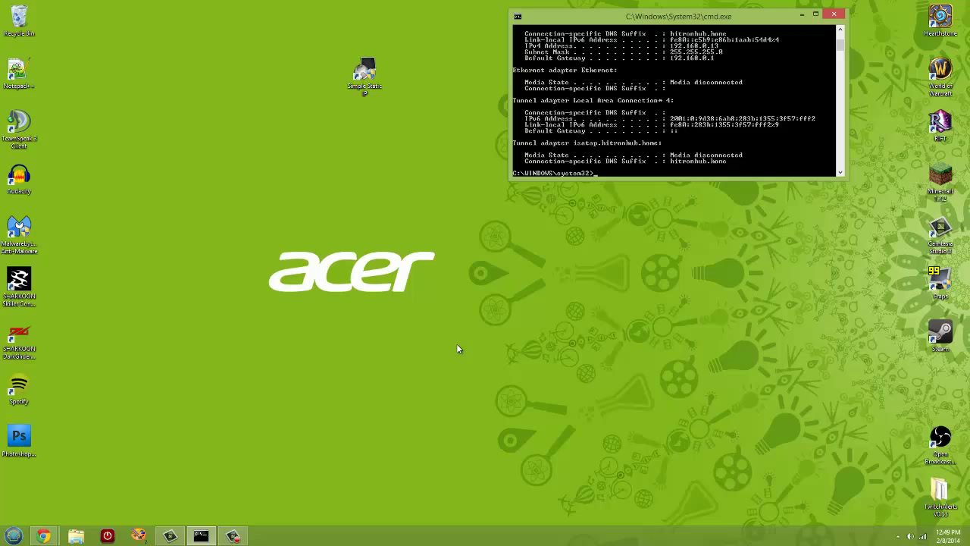
pyautogui.moveTo(616, 172)
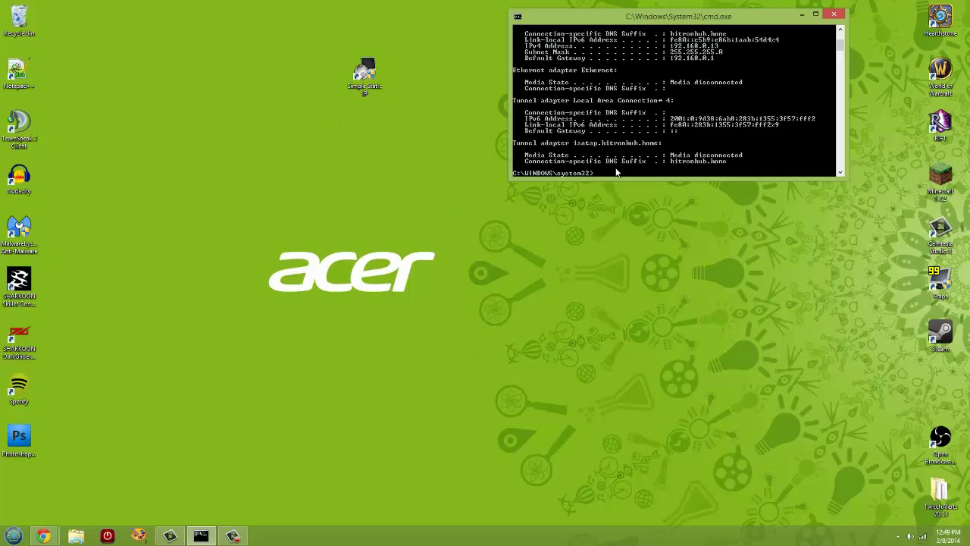
pyautogui.write('ipc')
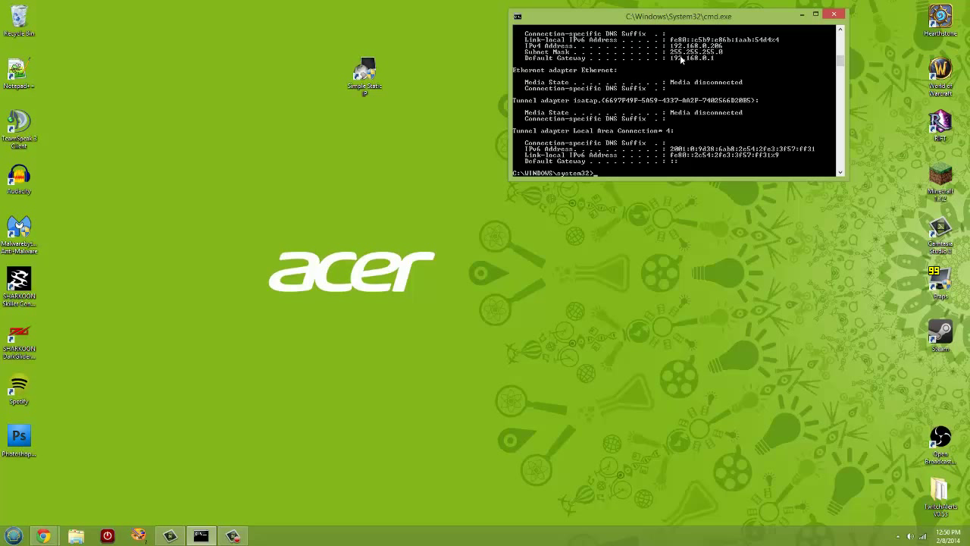
pyautogui.moveTo(720, 53)
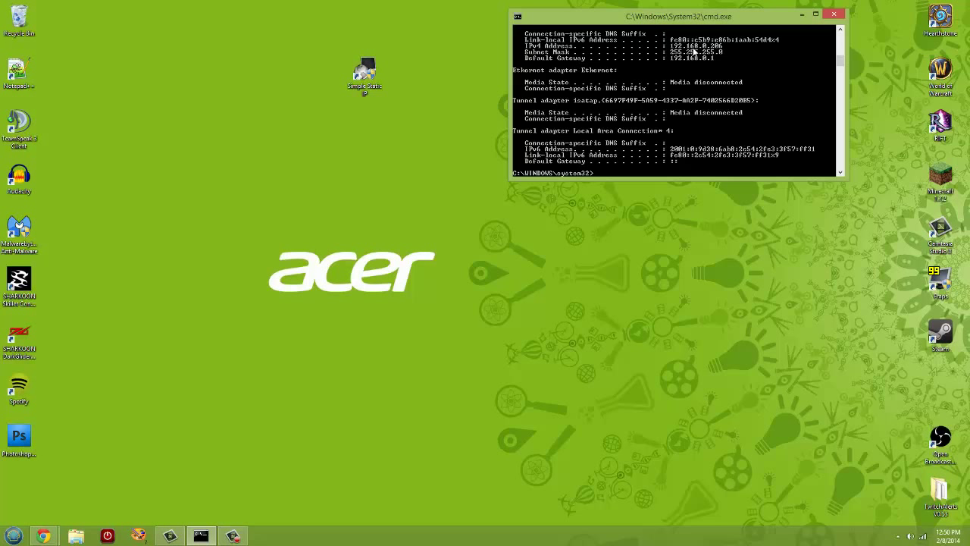
pyautogui.click(364, 72)
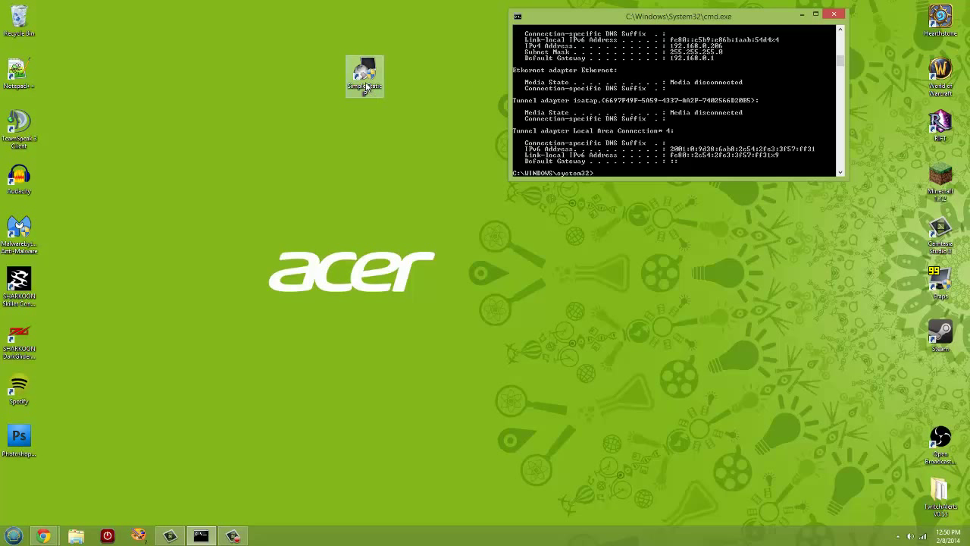
# Reopen Simple Static IP showing 192.168.0.206 and disable the static IP
pyautogui.doubleClick(365, 76)
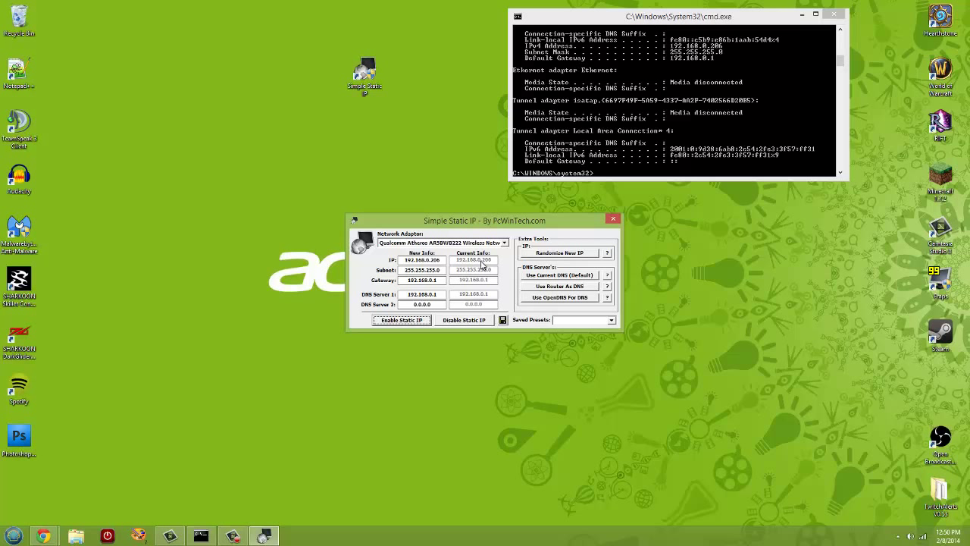
pyautogui.moveTo(492, 263)
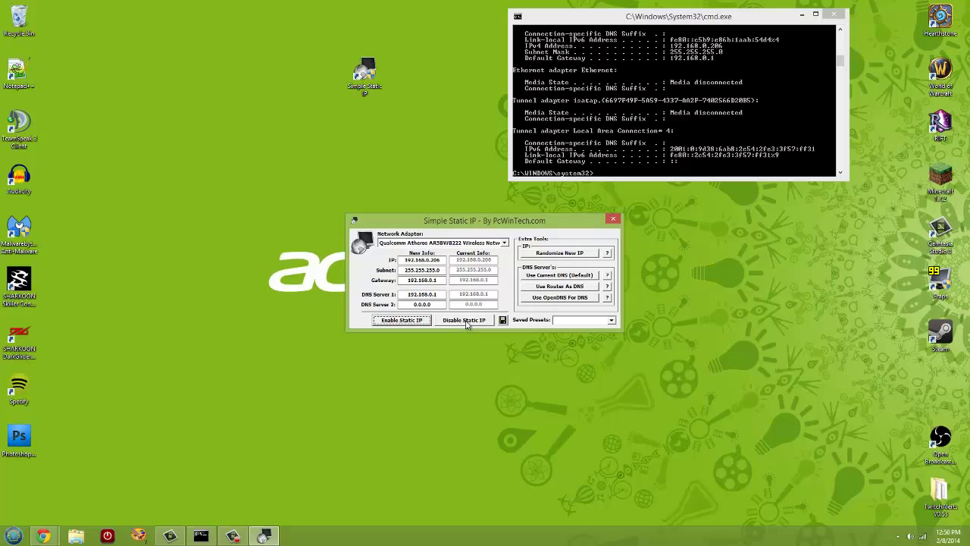
pyautogui.click(612, 218)
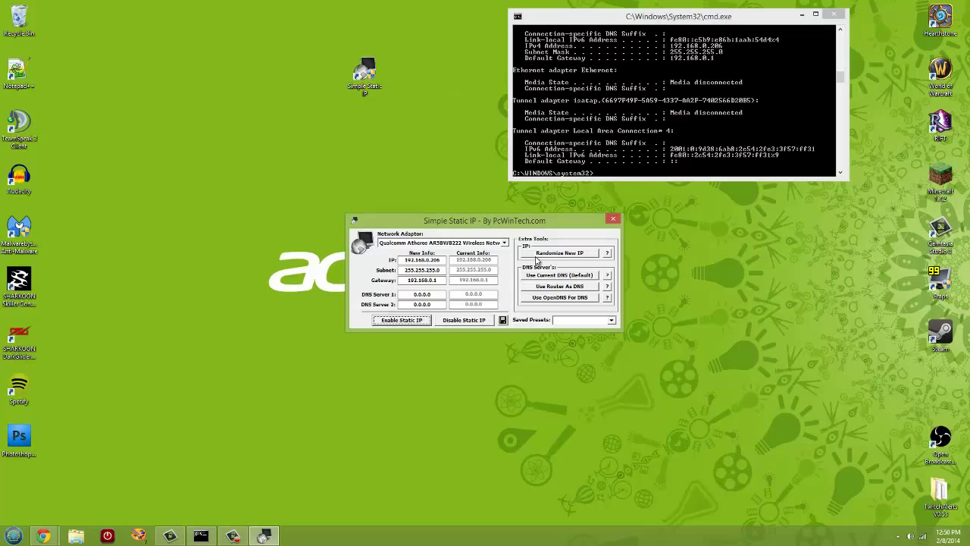
pyautogui.moveTo(530, 269)
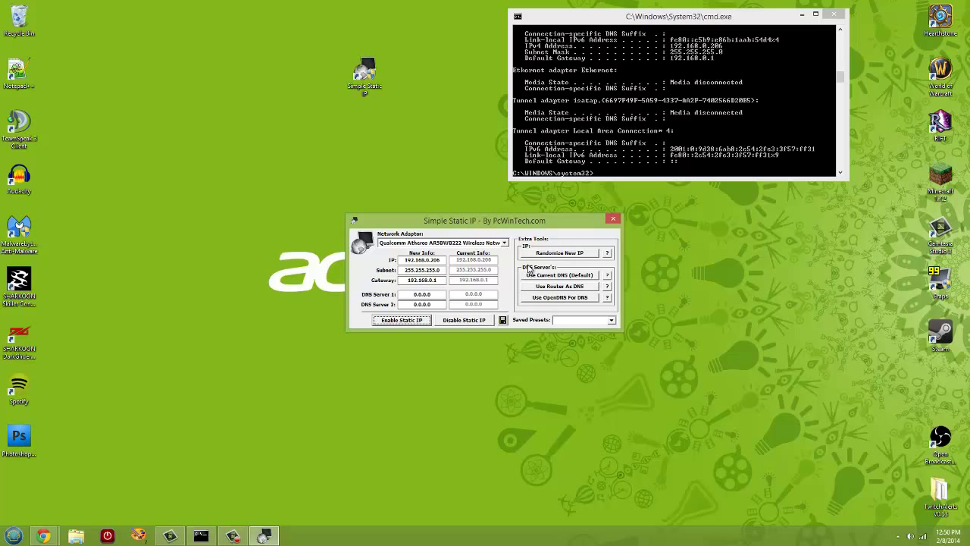
pyautogui.moveTo(508, 265)
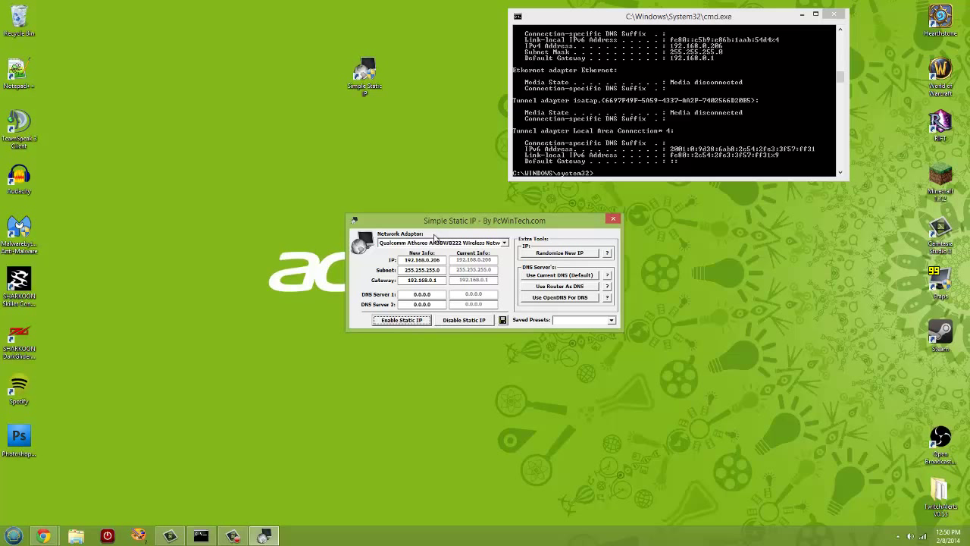
# Randomize the new IP twice and run ipconfig, which lists 192.168.0.240 beside 192.168.0.206
pyautogui.click(560, 253)
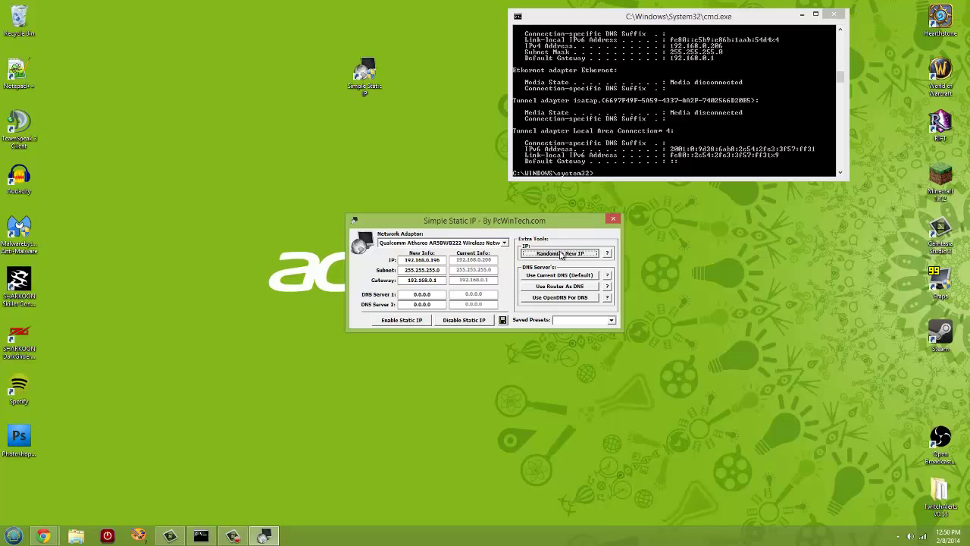
pyautogui.click(565, 253)
pyautogui.write('ipcon')
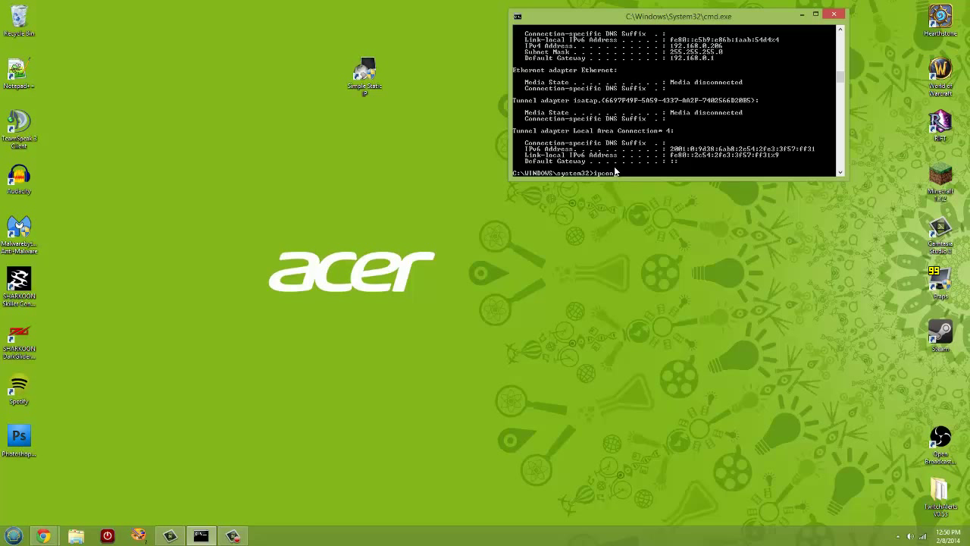
pyautogui.press('Return')
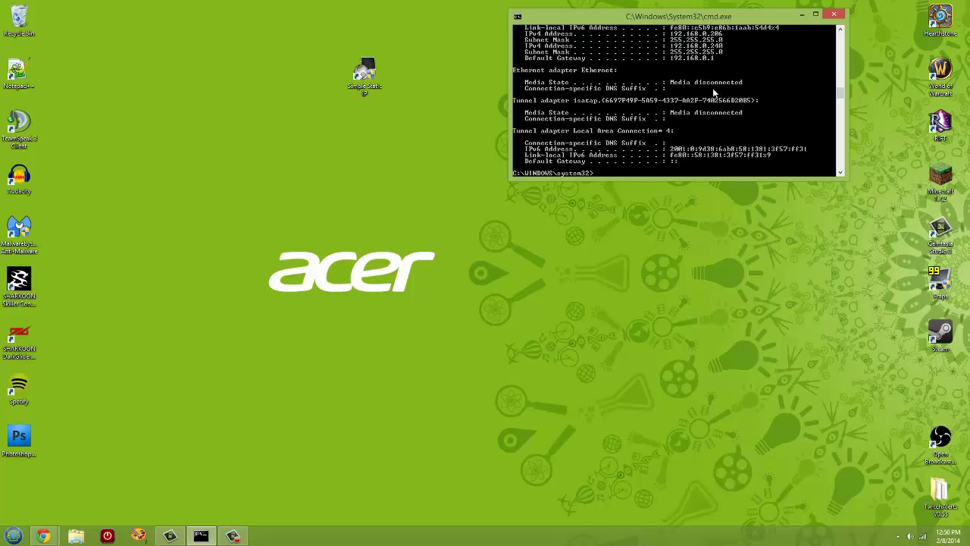
pyautogui.moveTo(564, 114)
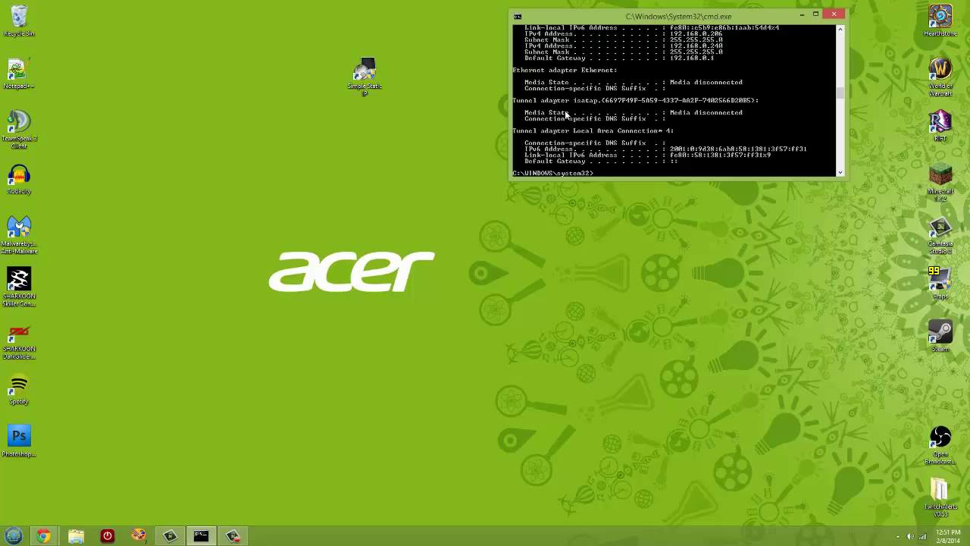
pyautogui.moveTo(705, 47)
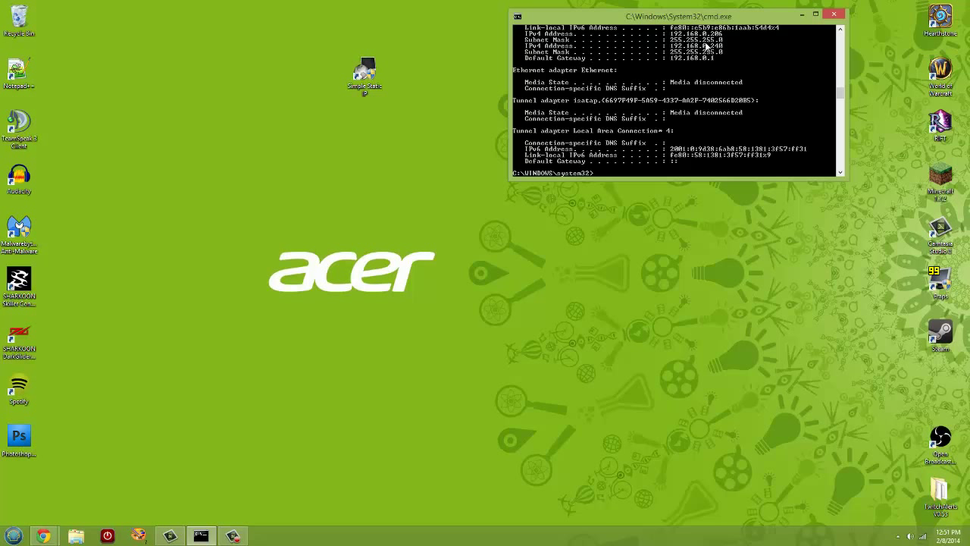
pyautogui.moveTo(669, 180)
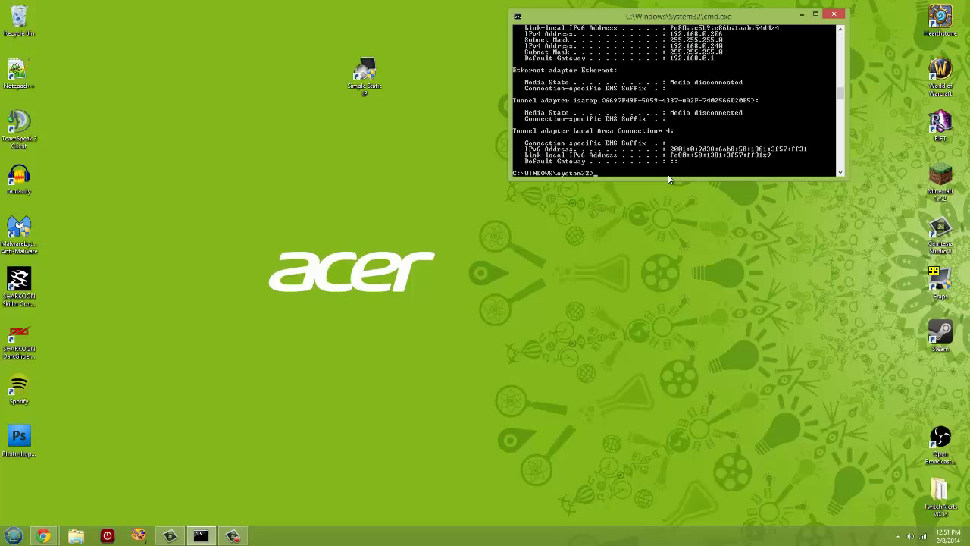
pyautogui.moveTo(655, 320)
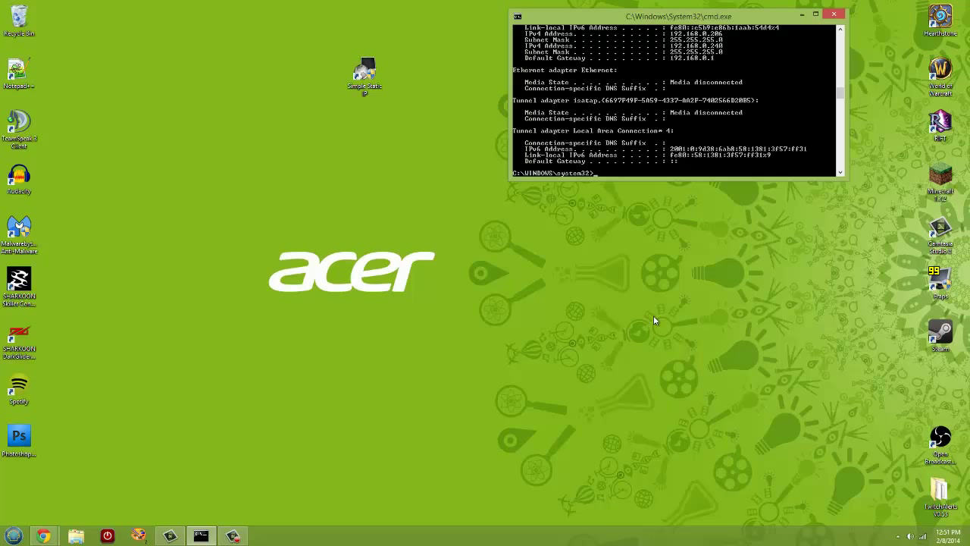
pyautogui.moveTo(954, 306)
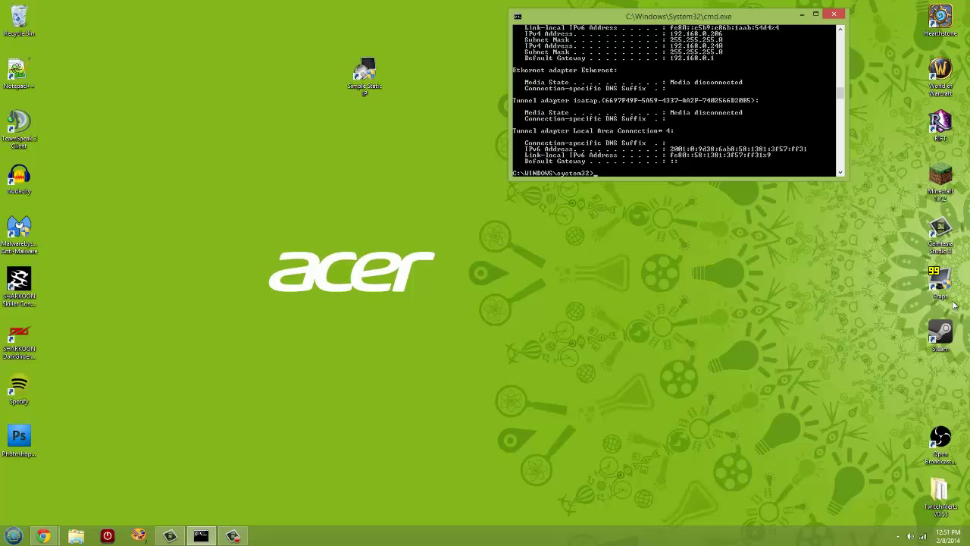
pyautogui.moveTo(954, 304)
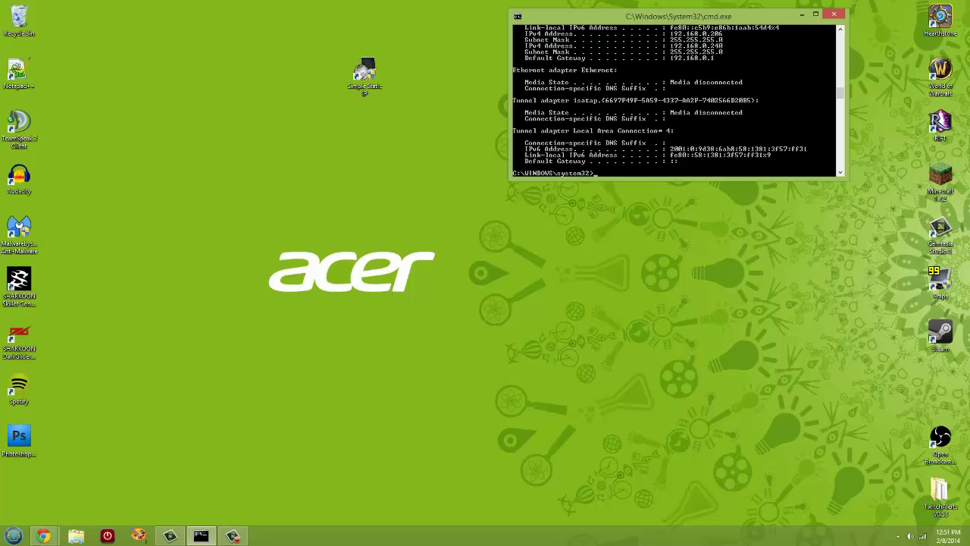